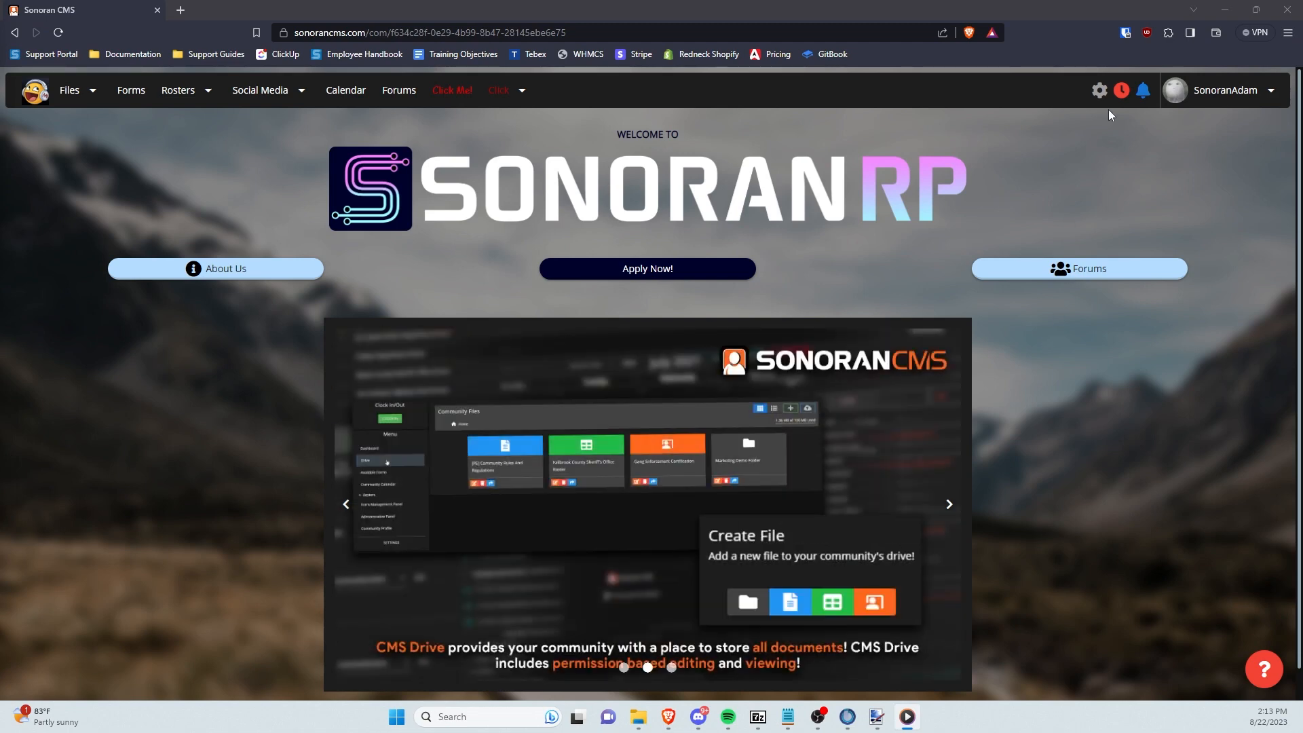
Reach the Roster Editor through the admin settings' Community > Rosters section
click(1098, 91)
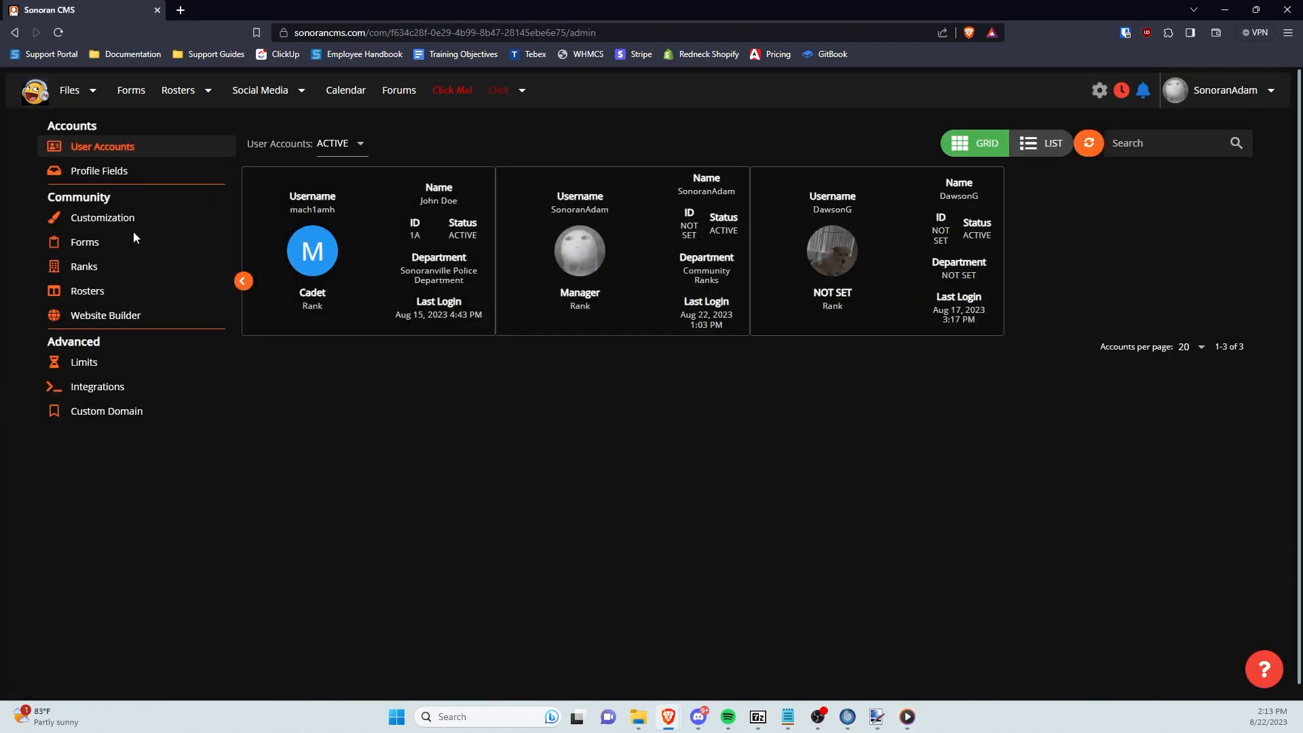
click(87, 291)
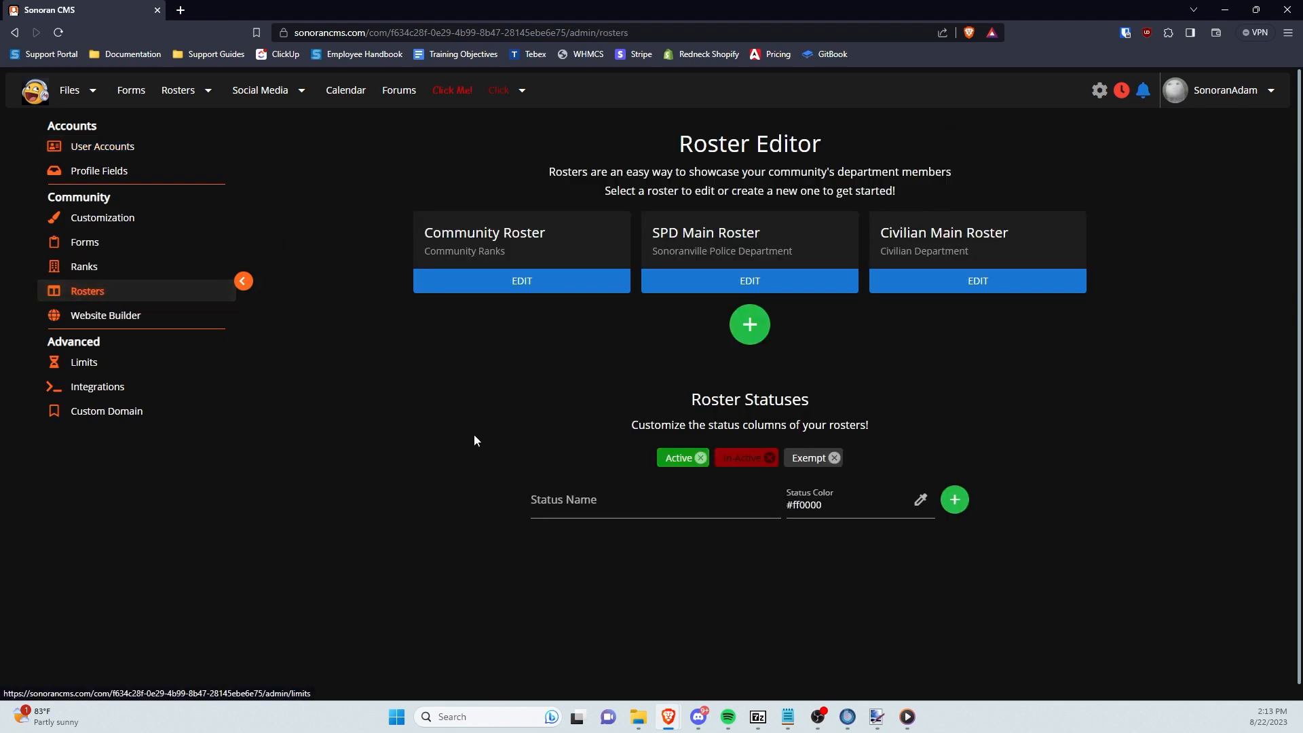
mouse_move(532, 415)
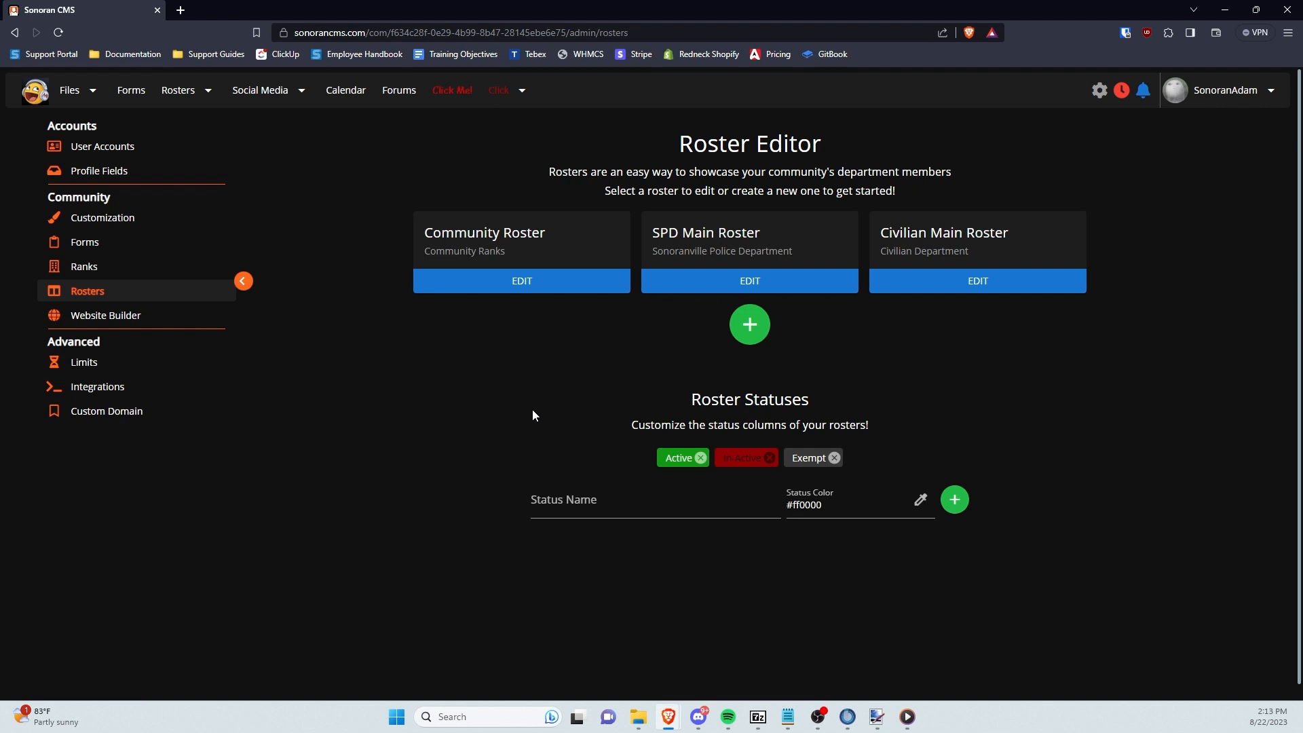
Create a roster labelled 'My Roster' with Status Selector and Patrol Log Hours columns
click(749, 325)
text(My)
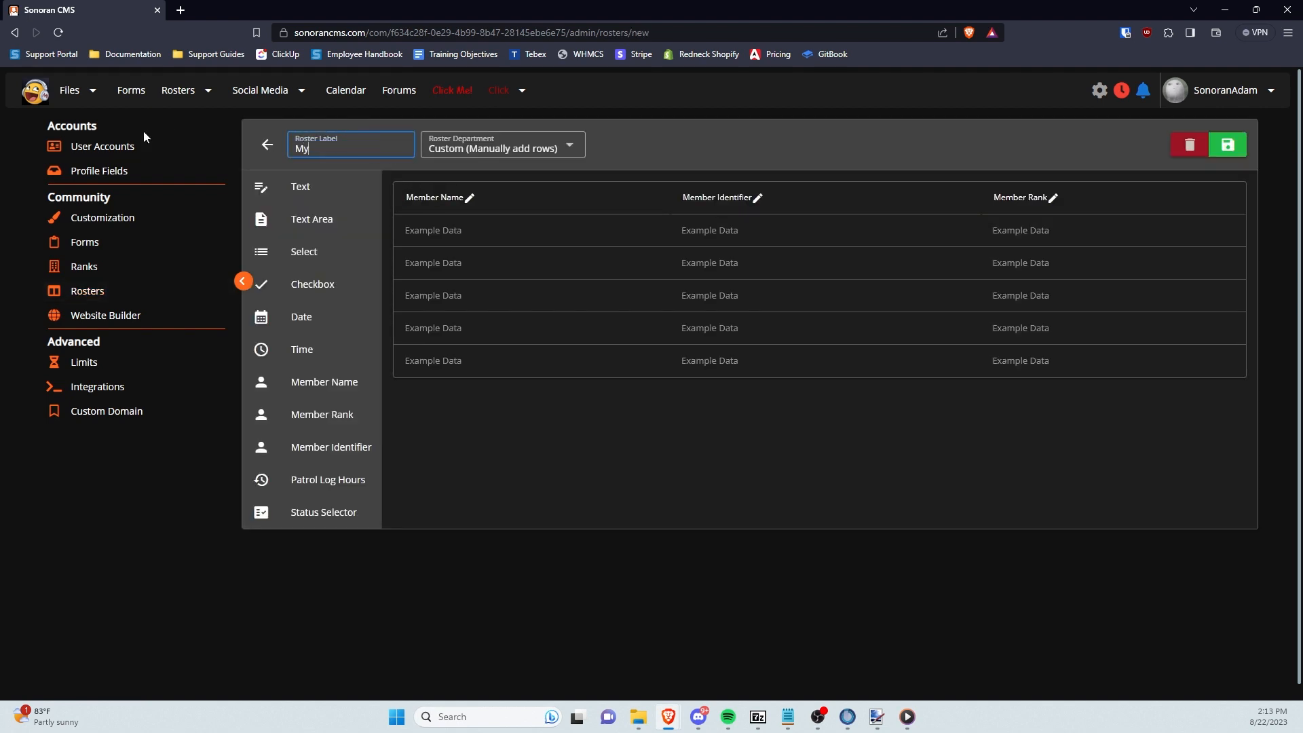
text(Roster)
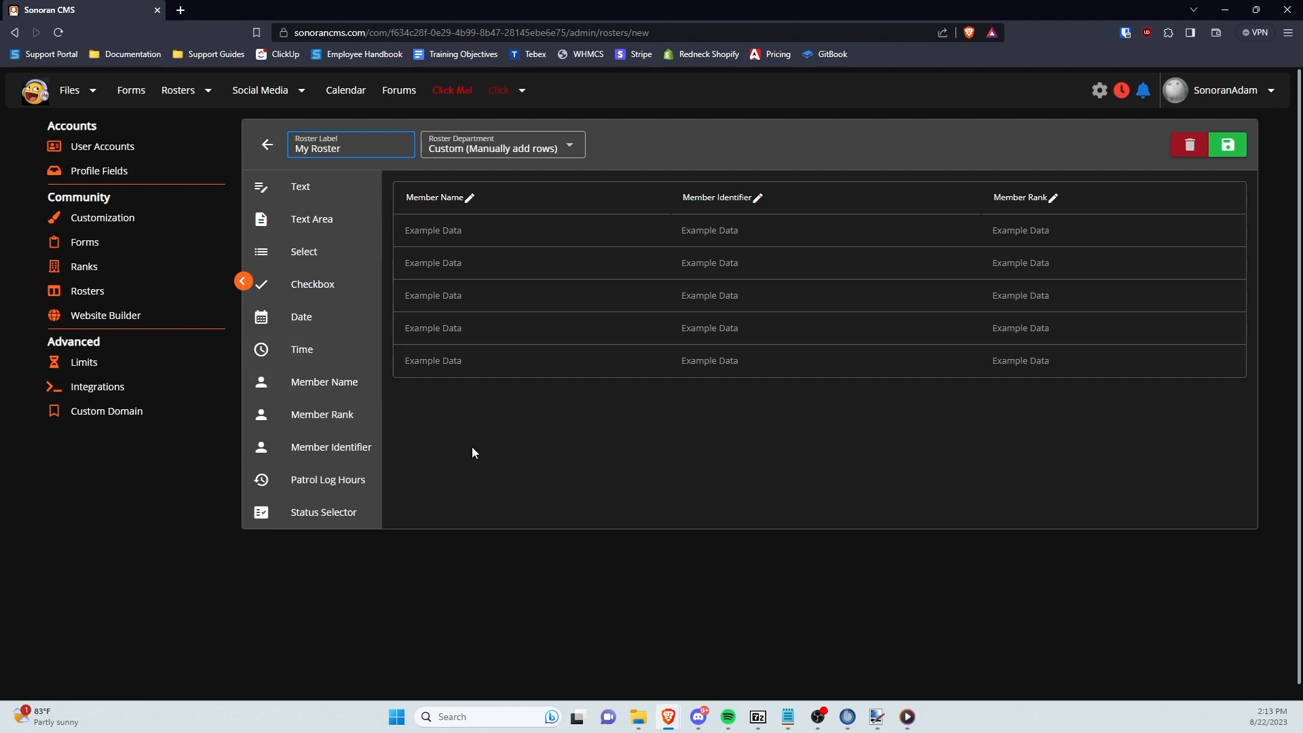
mouse_move(323, 498)
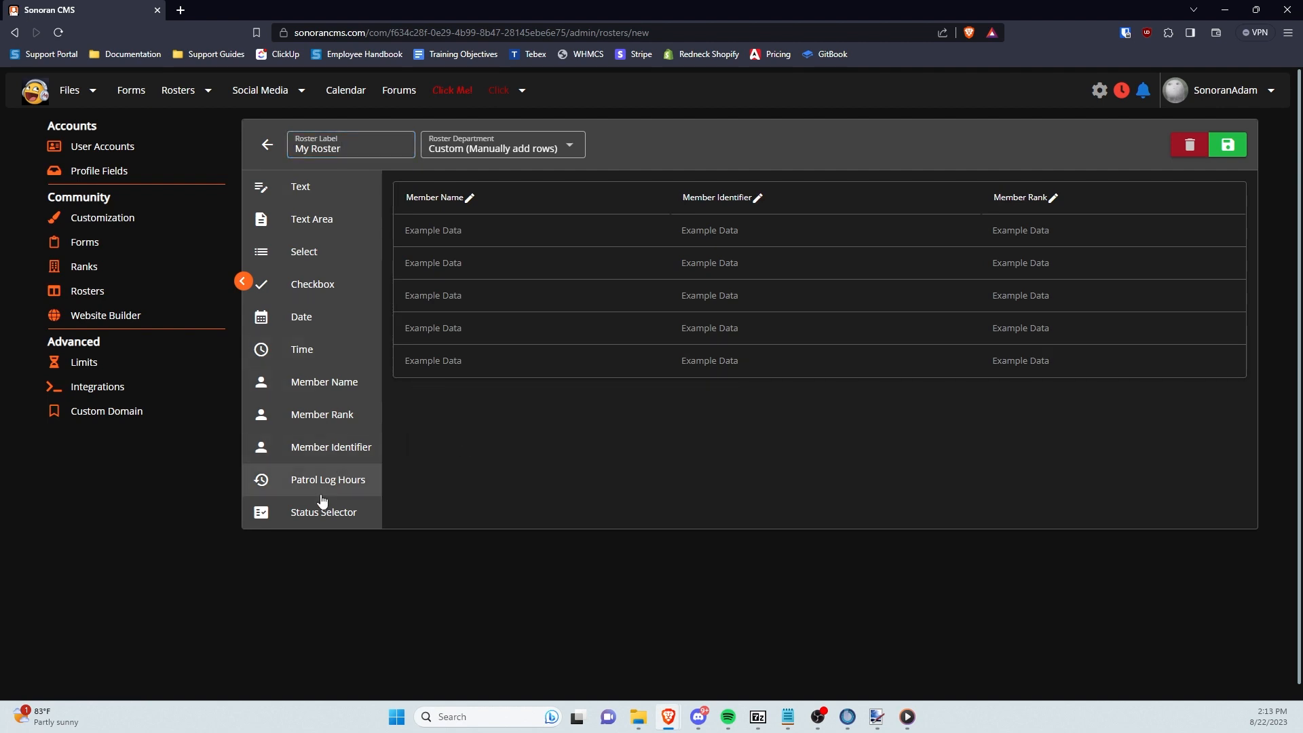
click(323, 512)
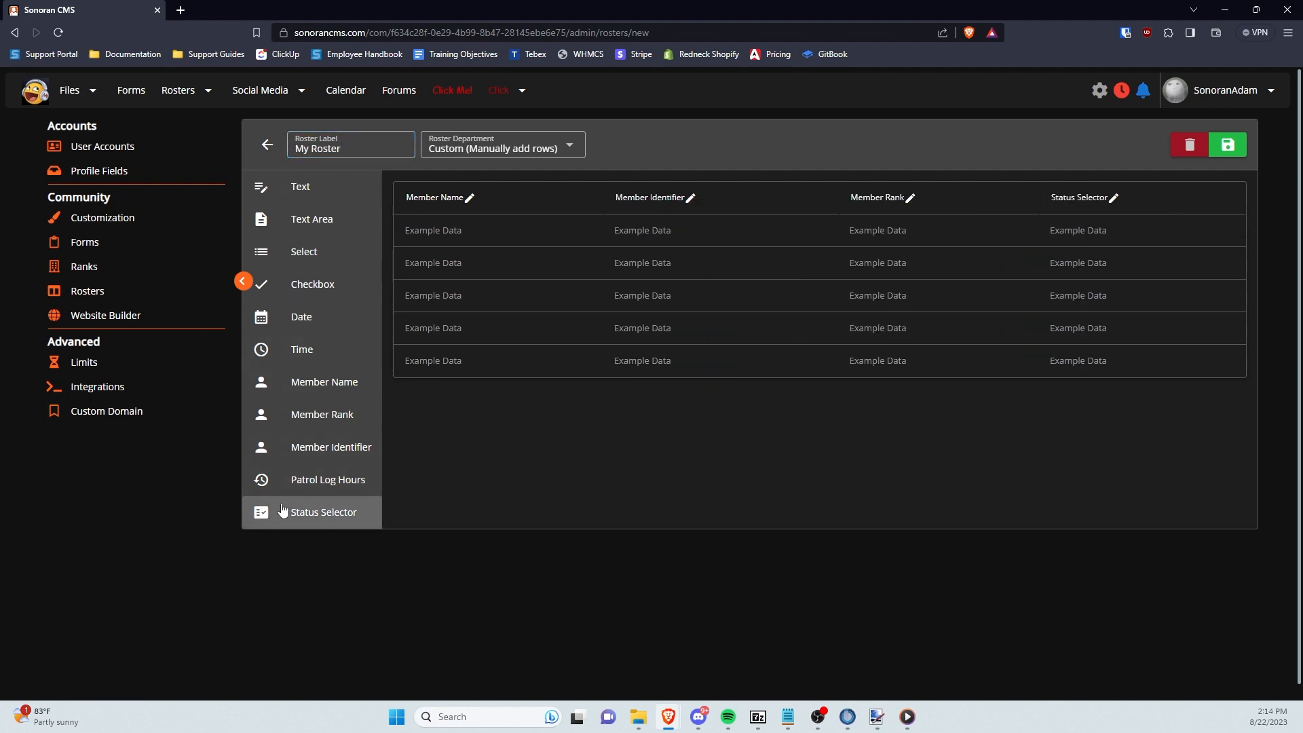
click(327, 479)
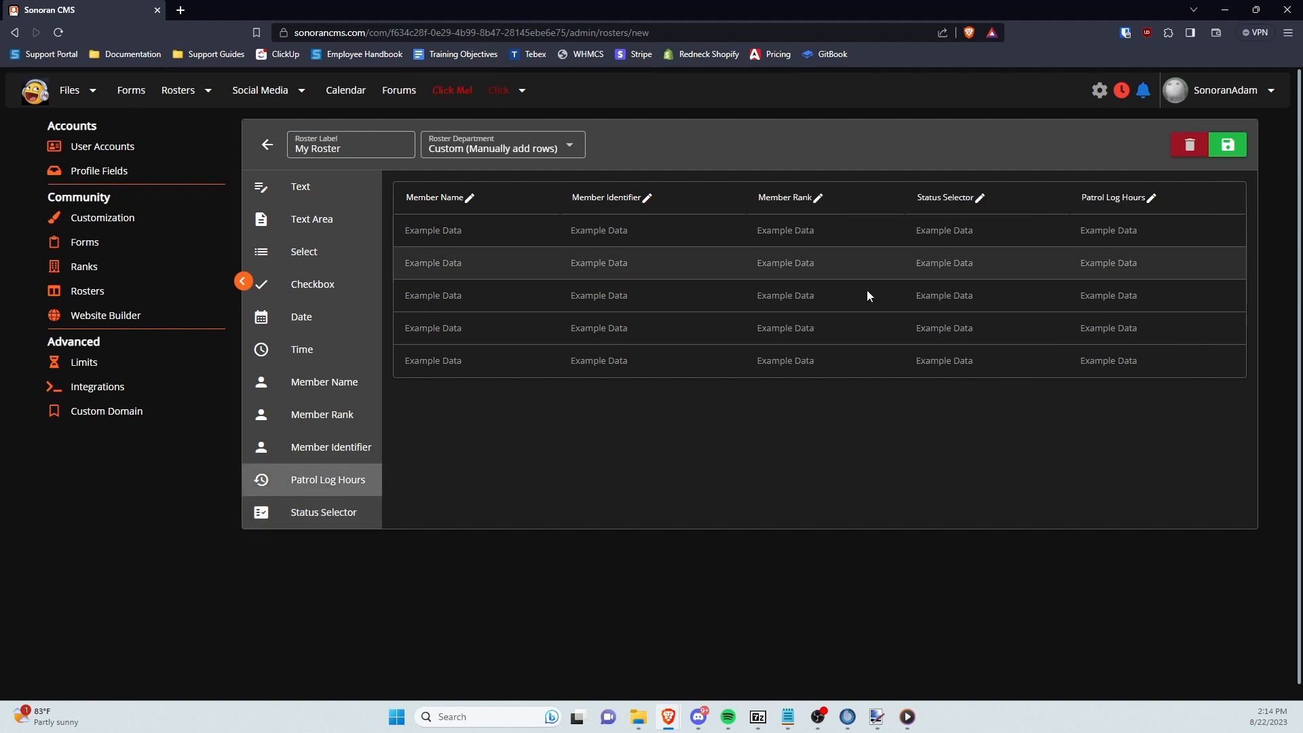
mouse_move(339, 405)
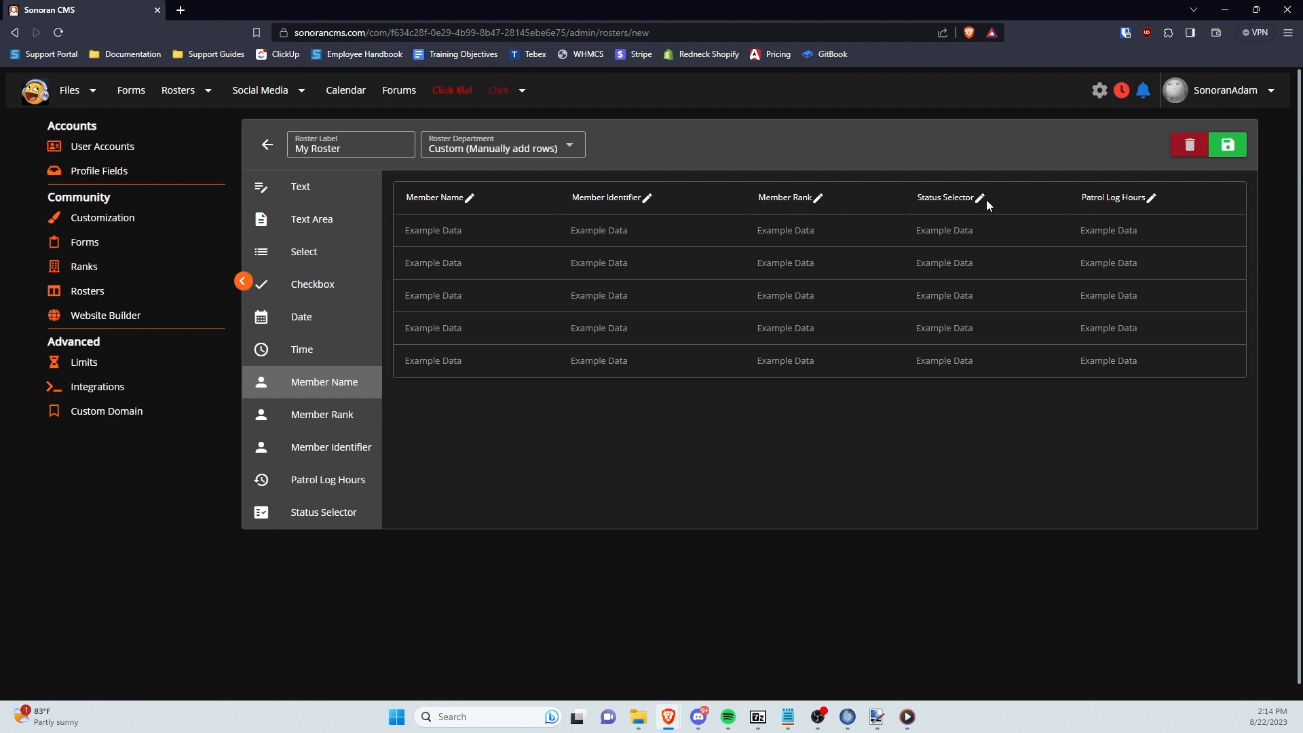
Relabel the Status Selector column to 'Status Fun' and save the column
click(980, 198)
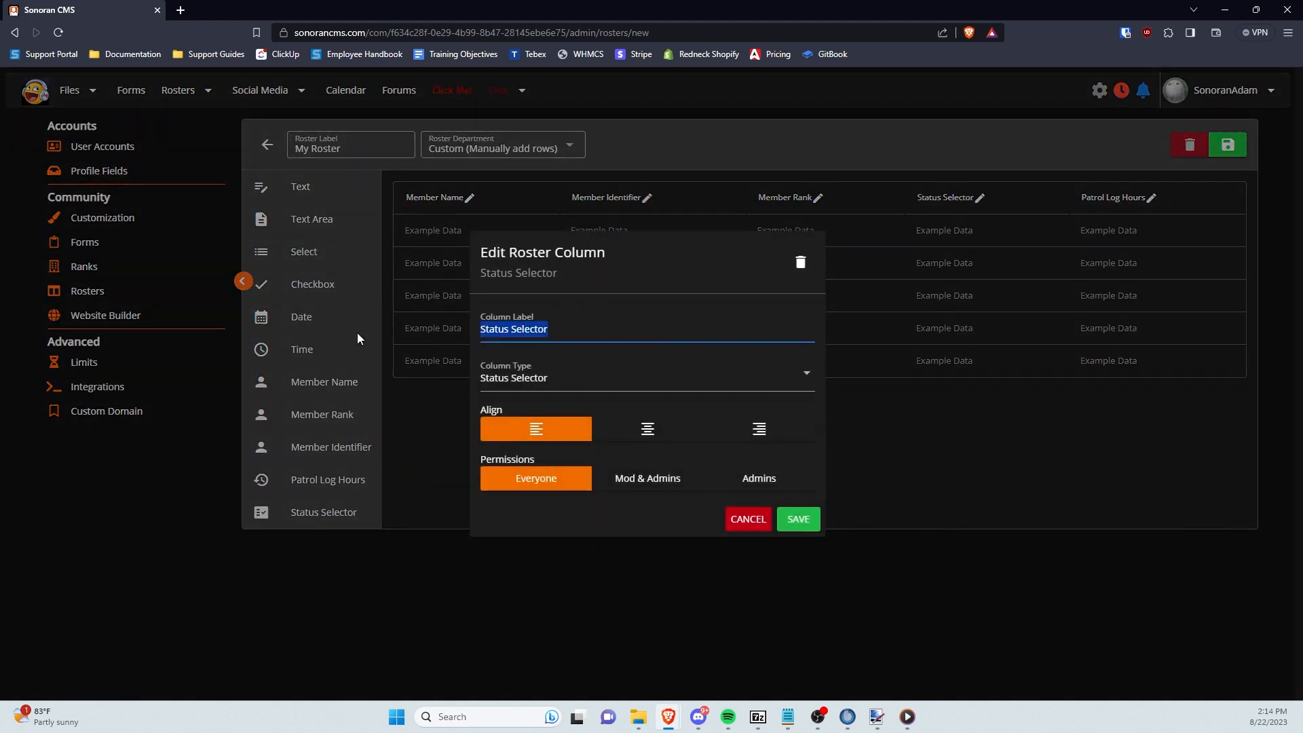
text(Status F)
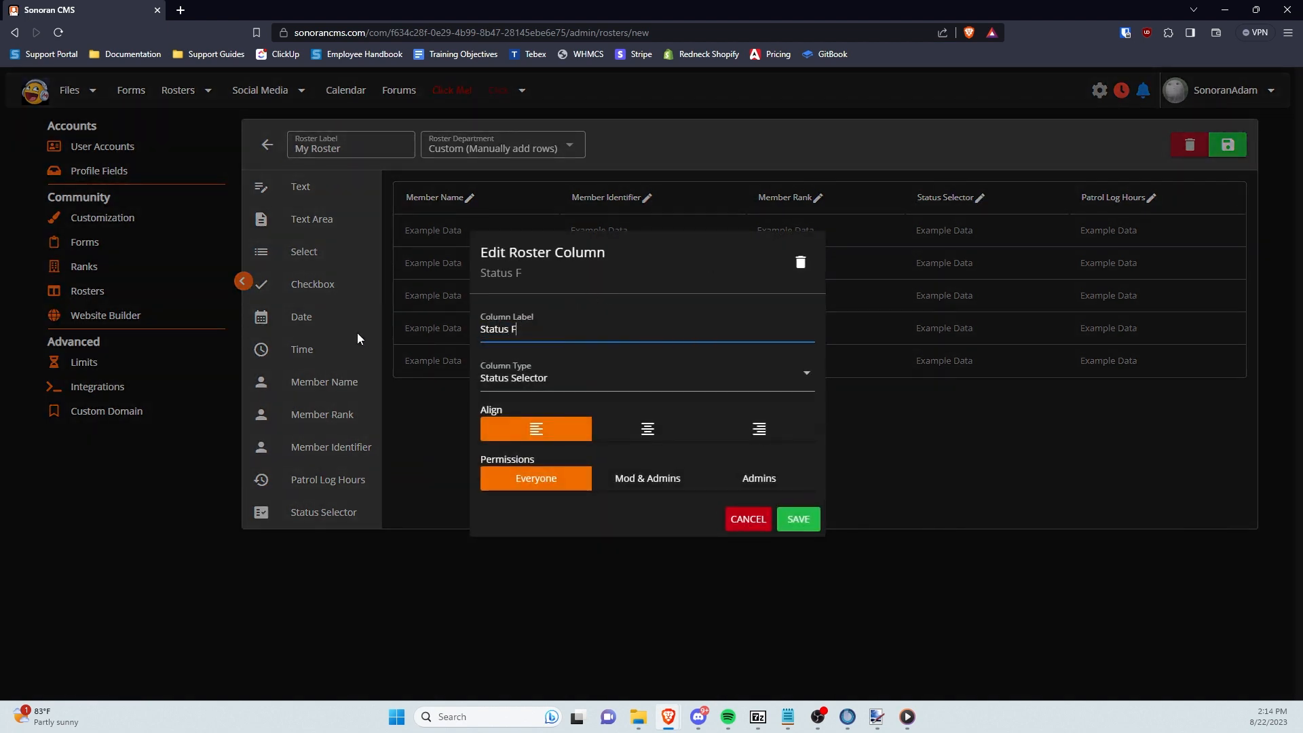
text(un)
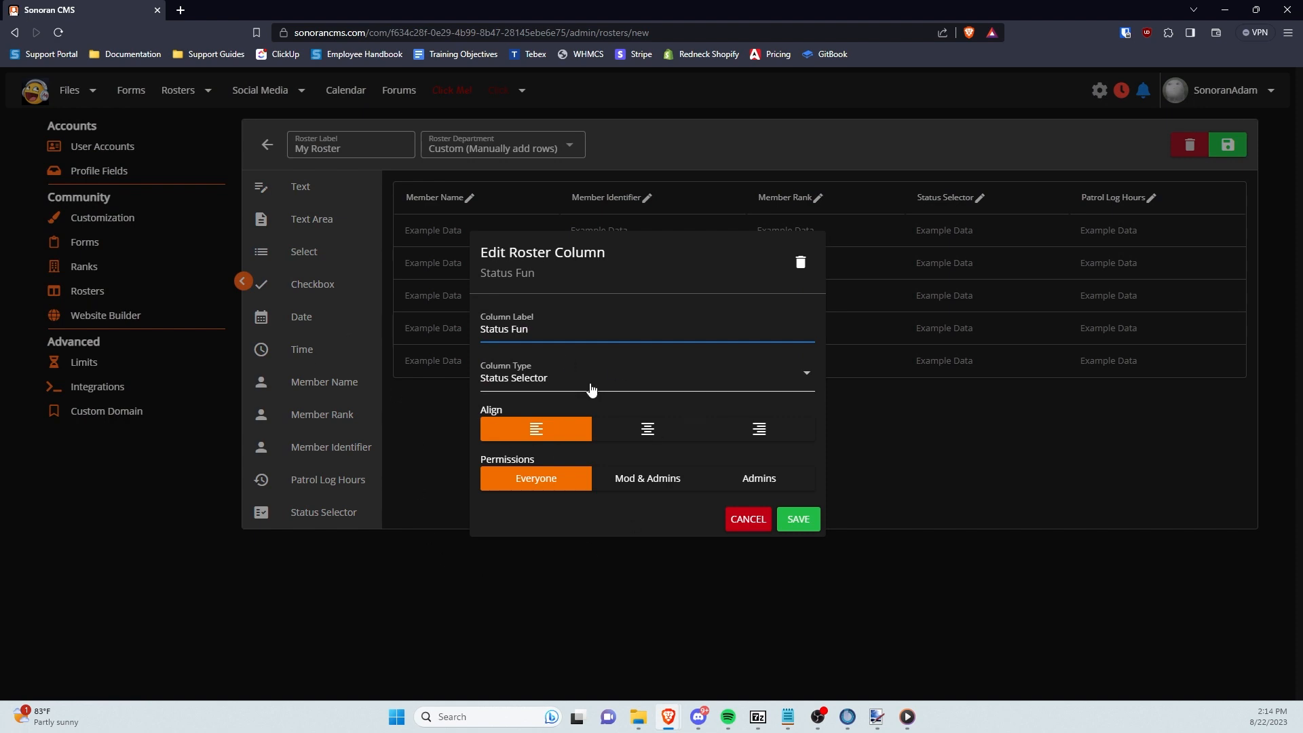
click(797, 518)
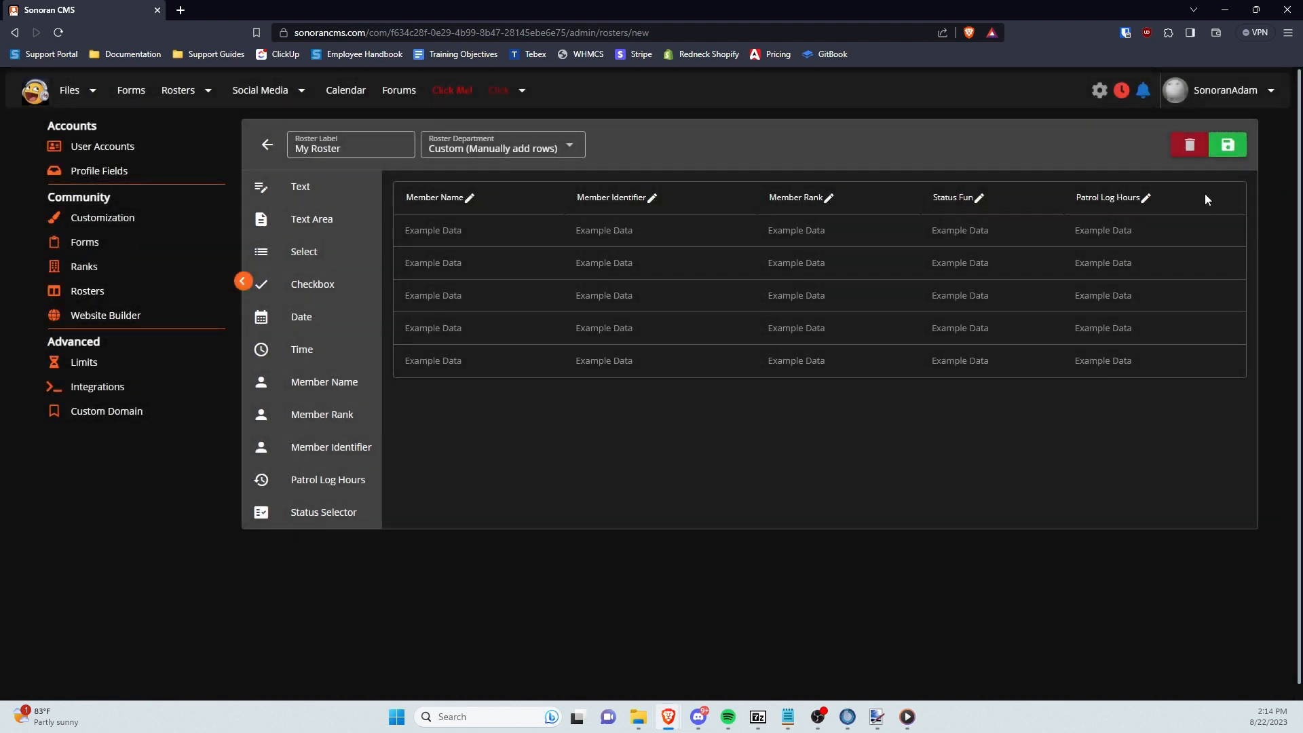
click(979, 196)
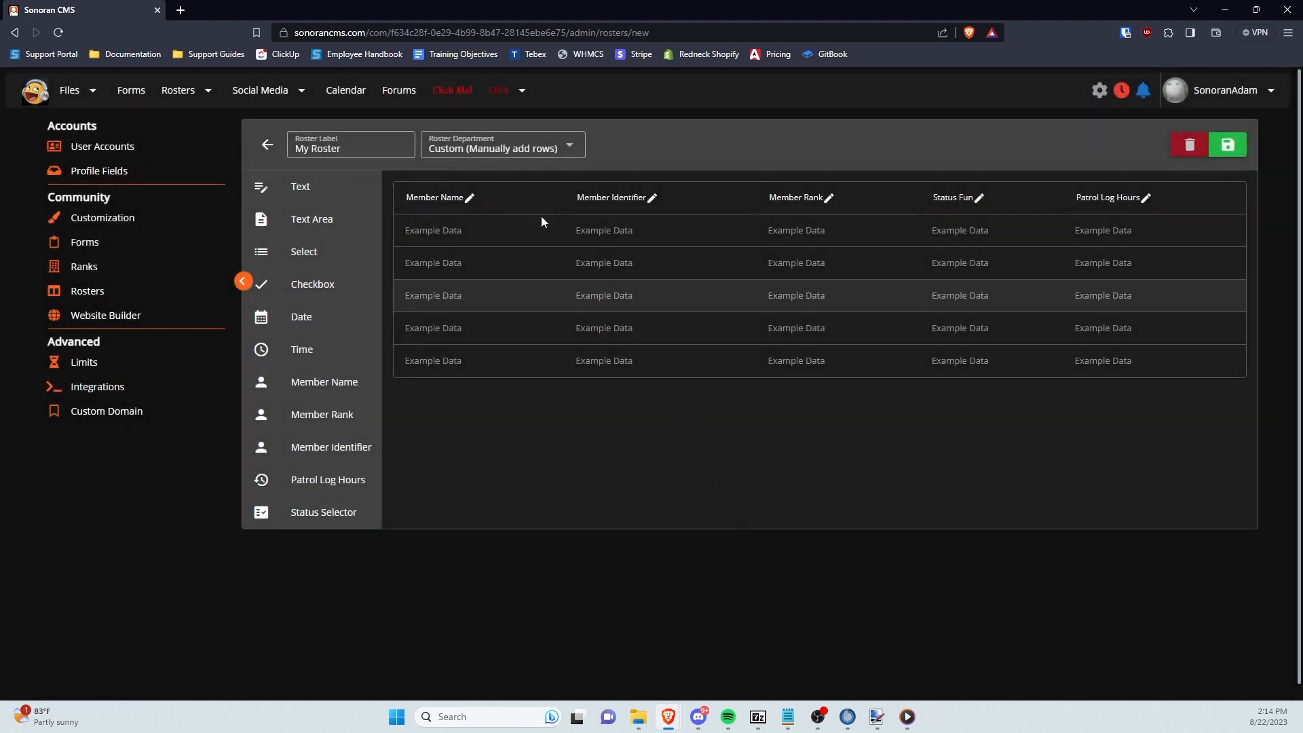
Set the Roster Department to Community Ranks
click(502, 145)
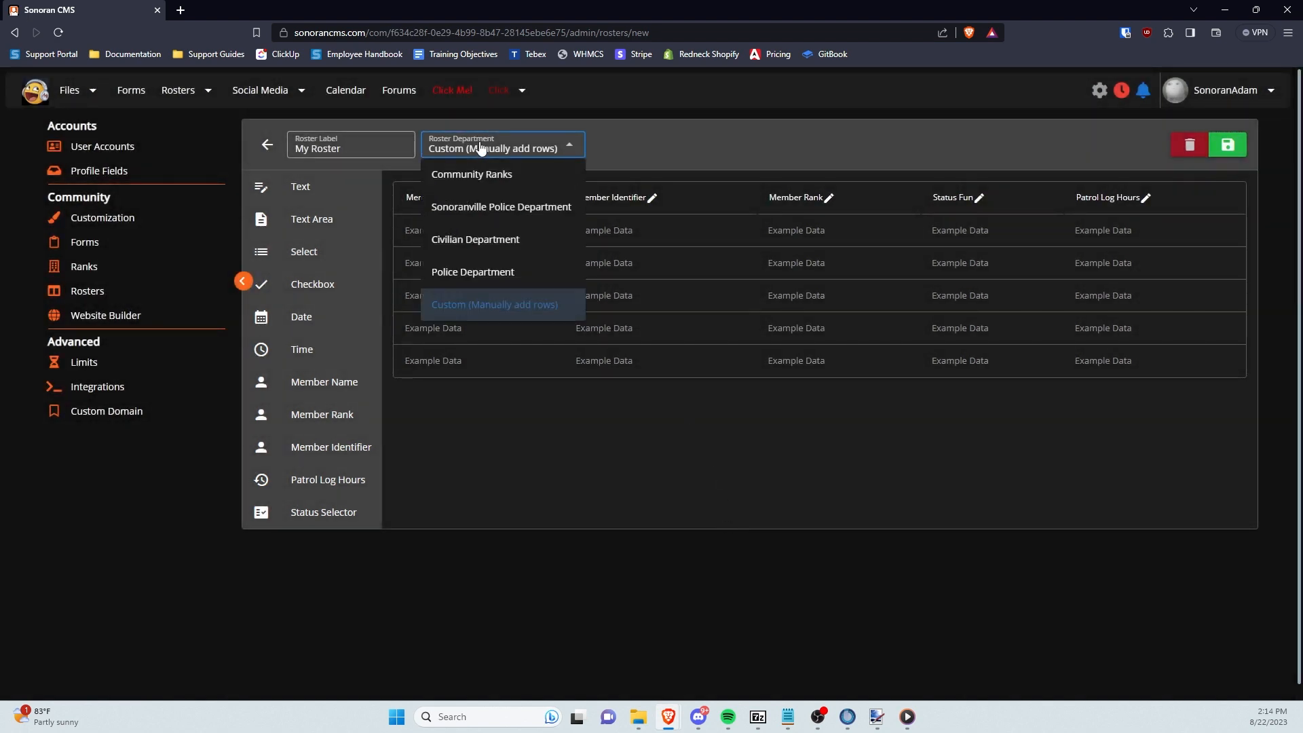
mouse_move(498, 179)
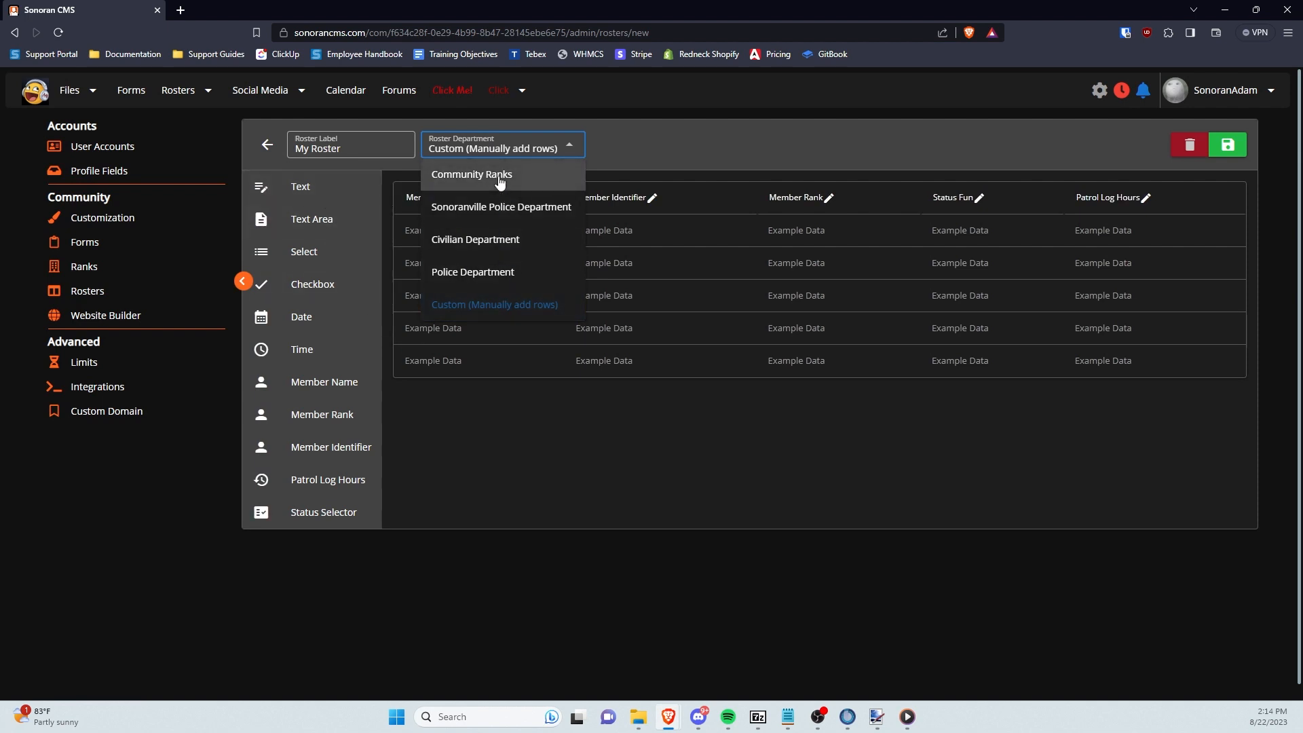
click(471, 175)
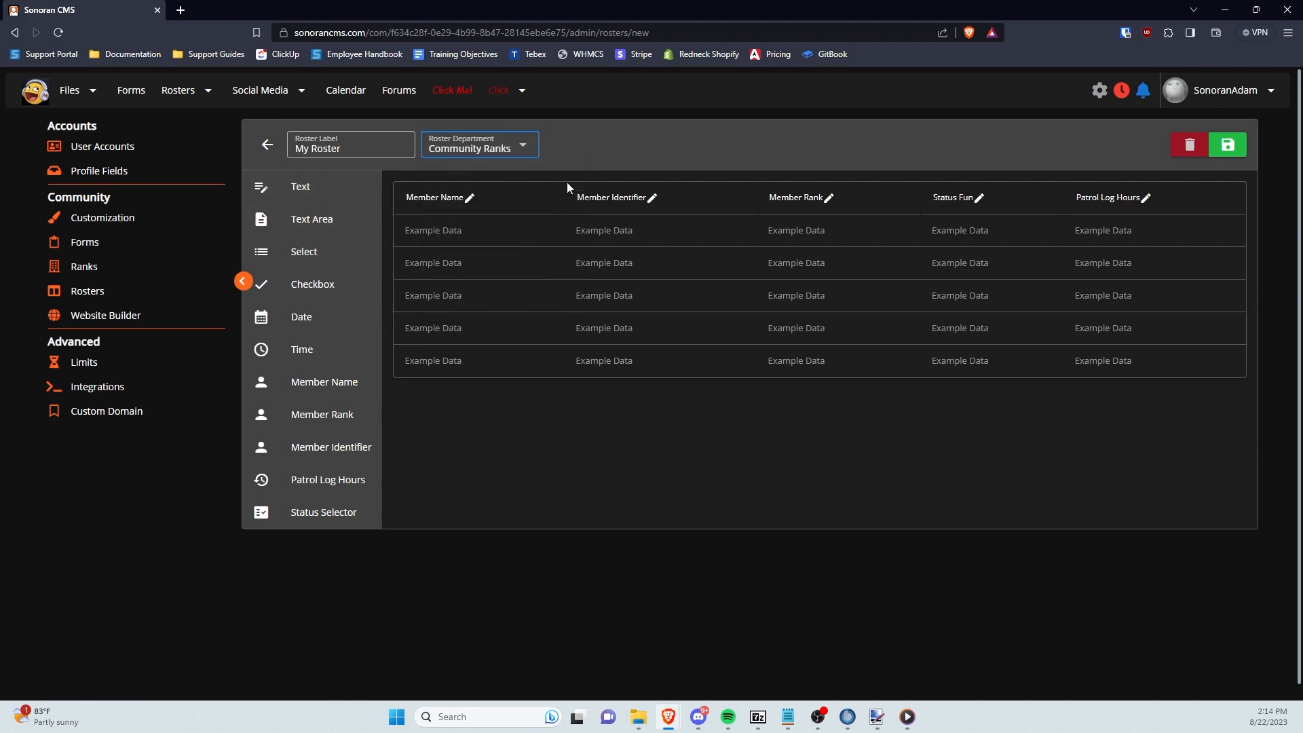
mouse_move(1212, 212)
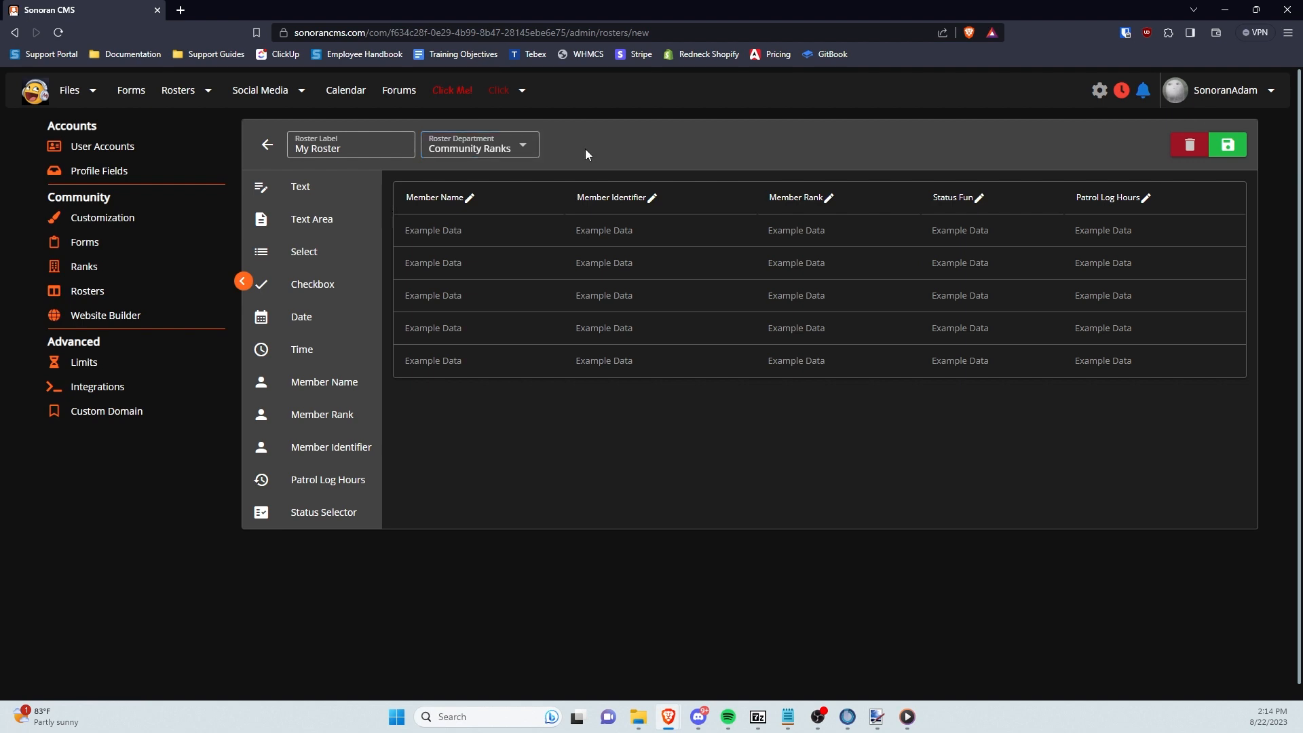
mouse_move(562, 169)
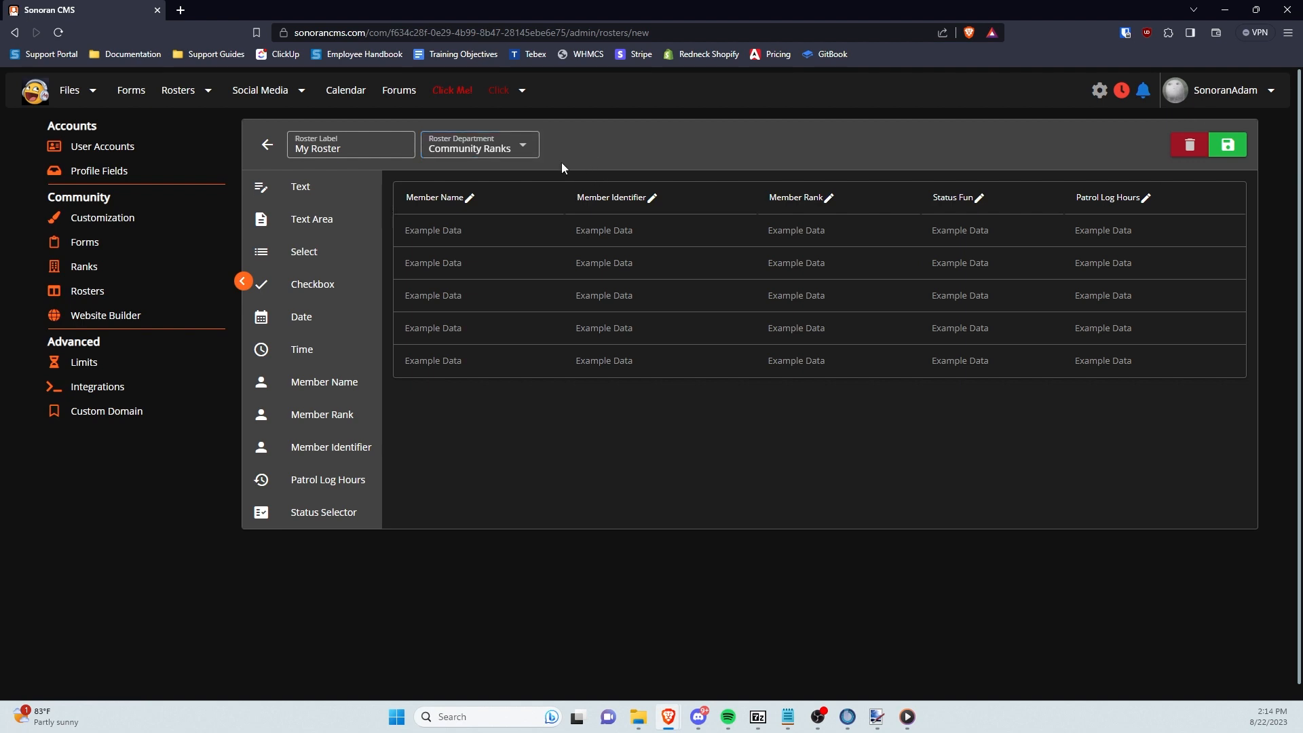
mouse_move(1256, 177)
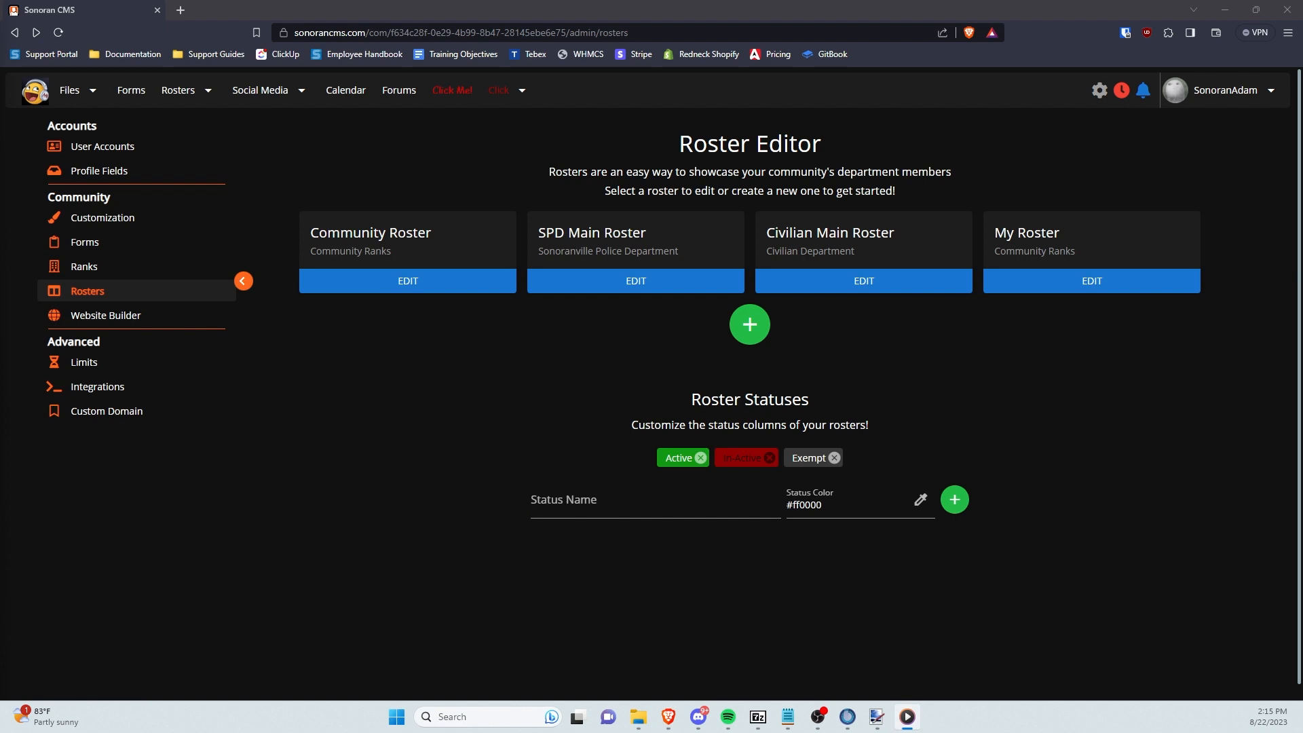
mouse_move(577, 451)
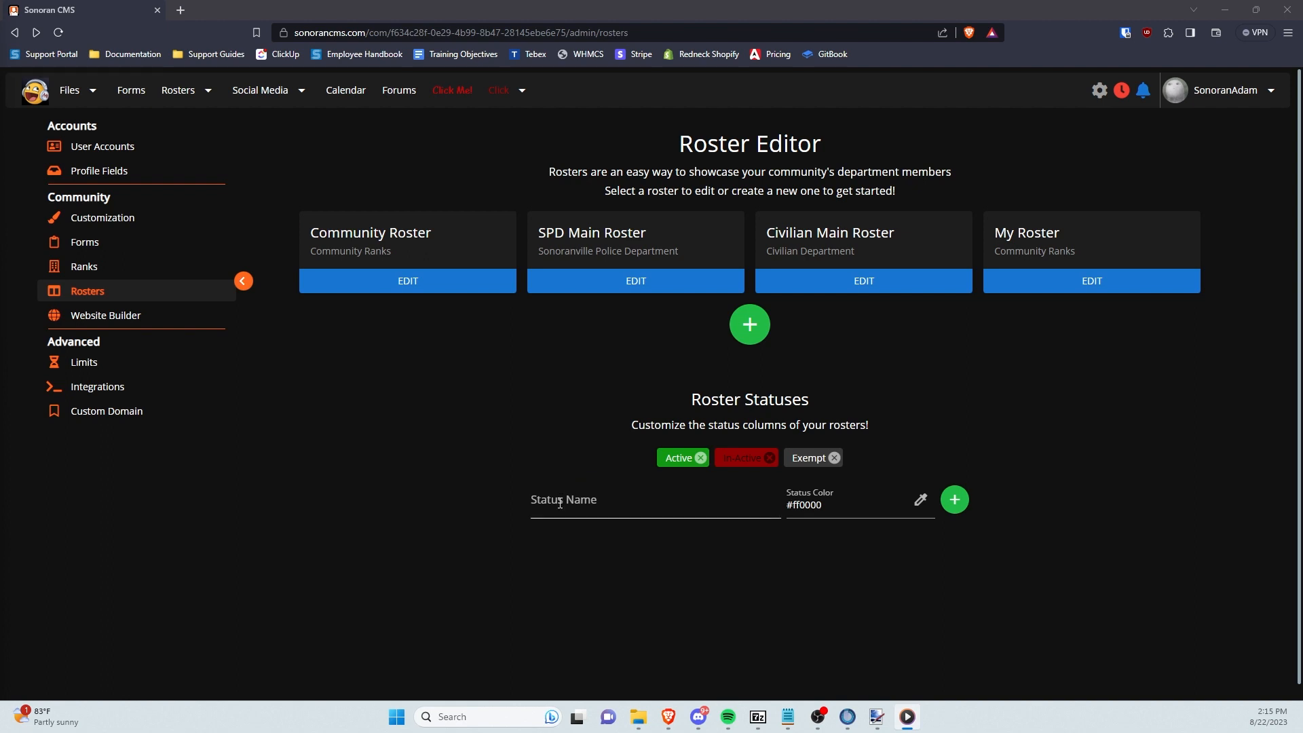
text(Goofir)
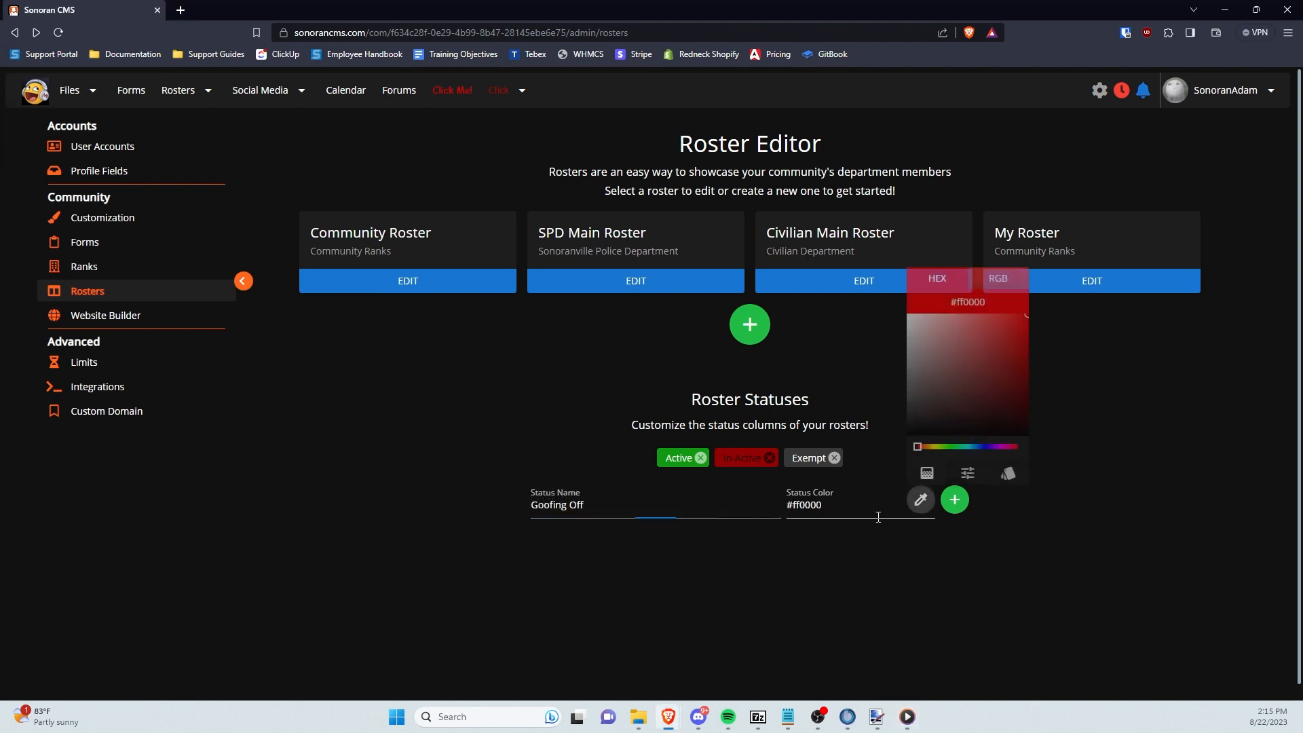
click(954, 499)
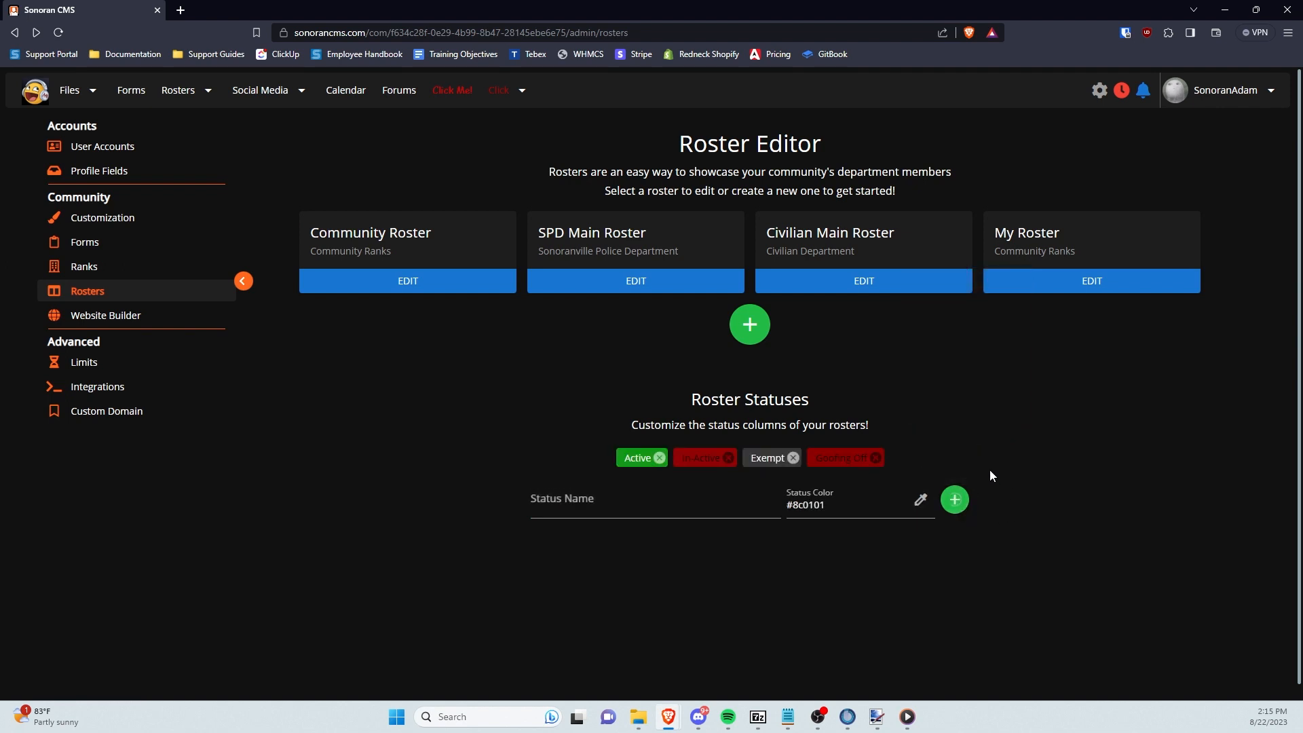
click(873, 457)
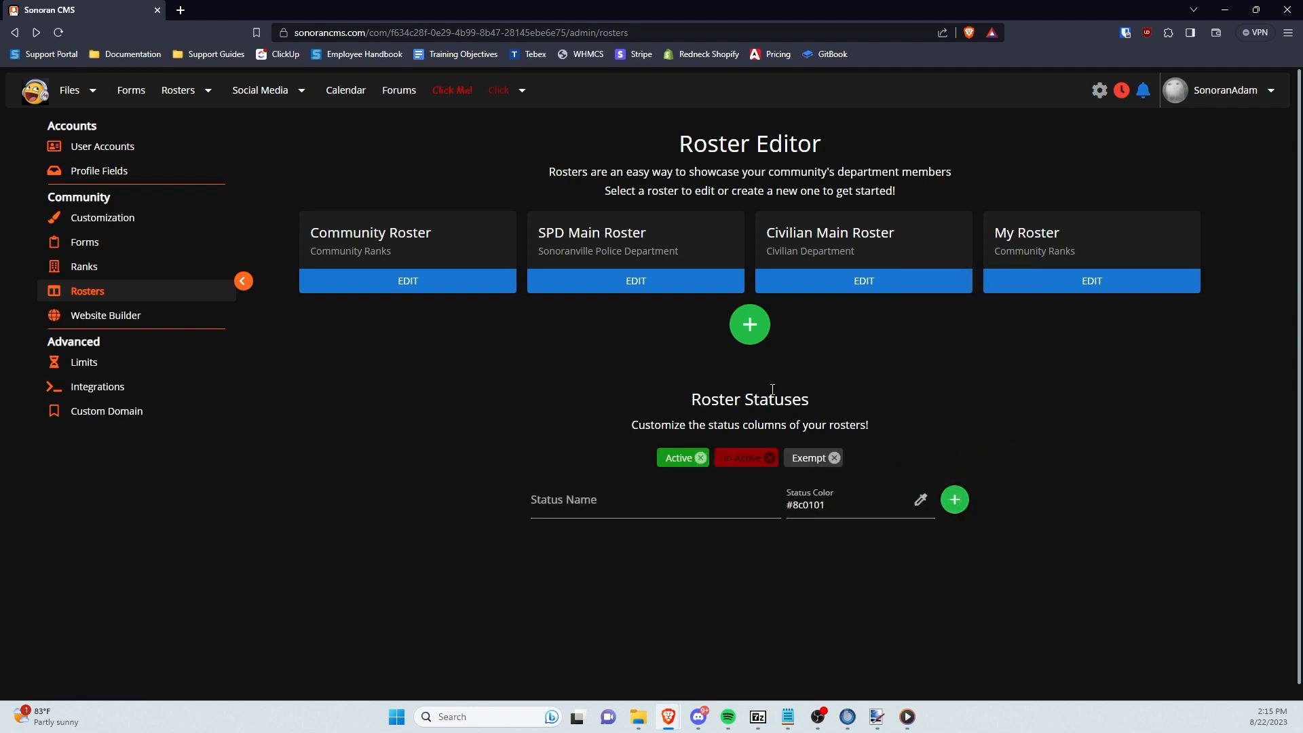
click(177, 89)
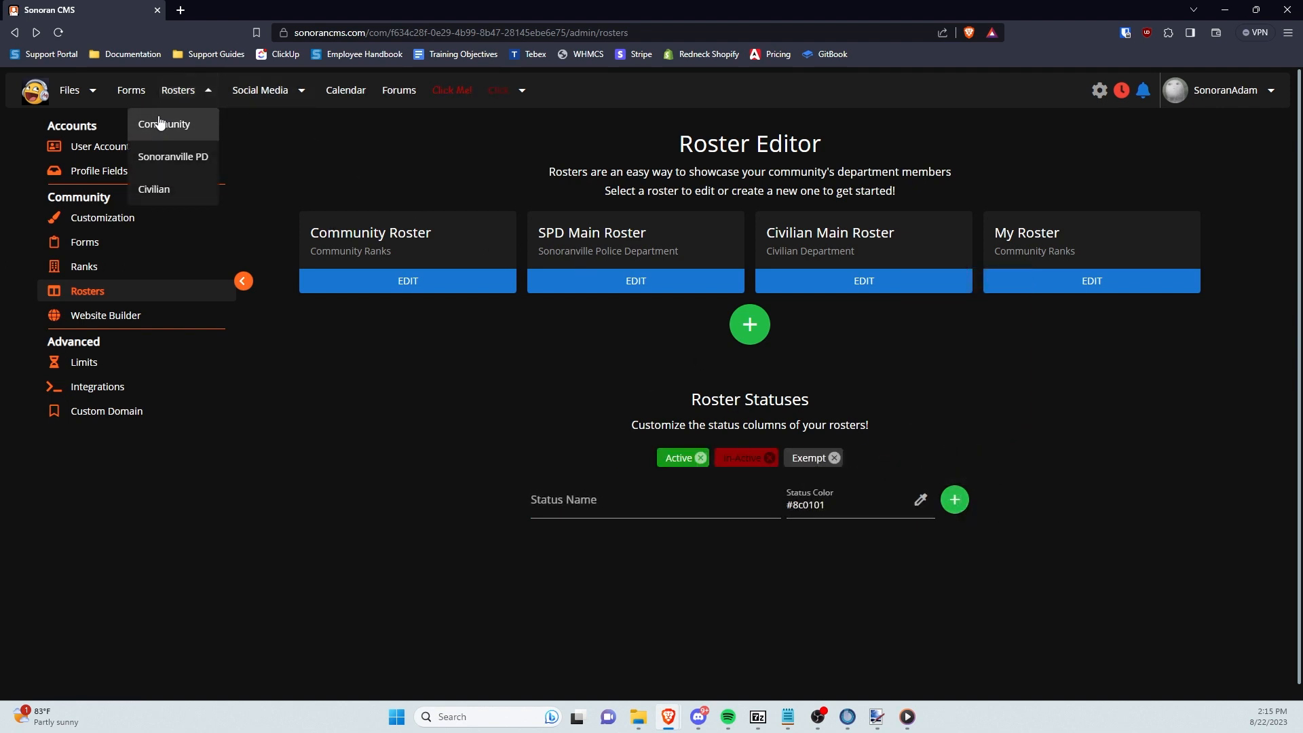
click(164, 124)
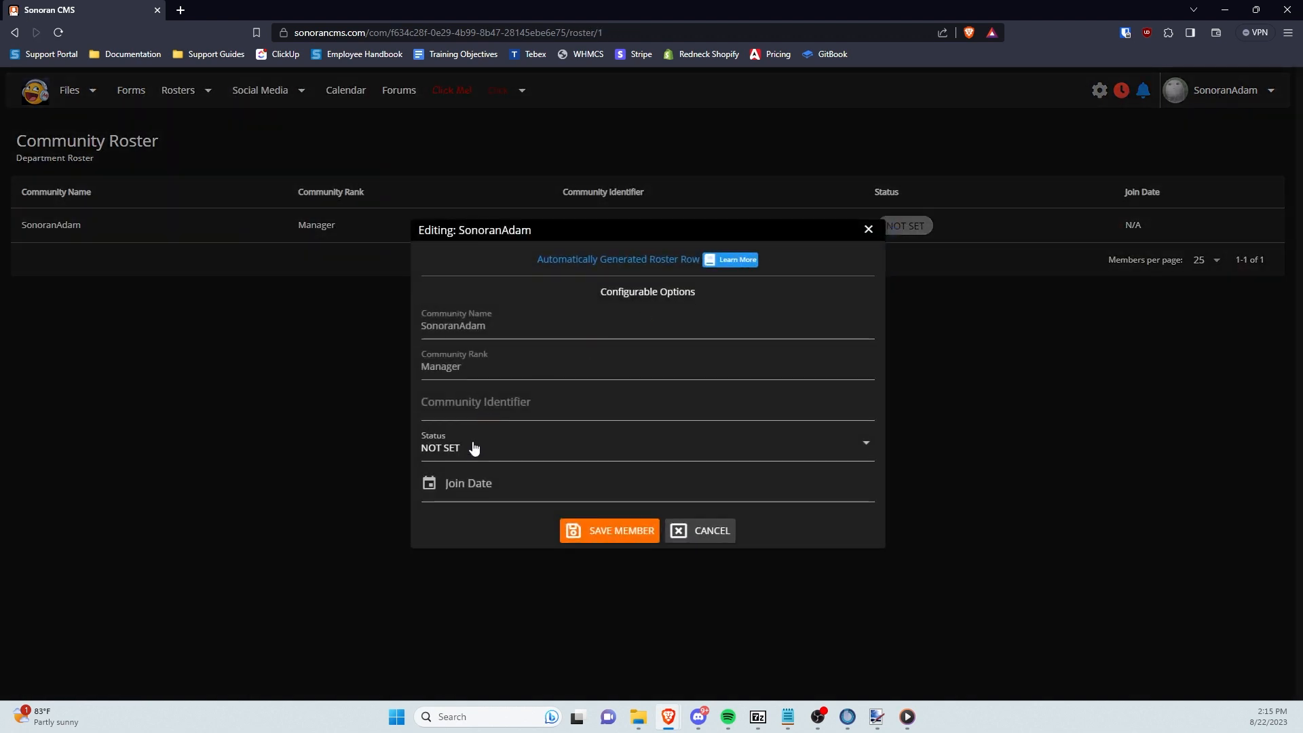
click(646, 446)
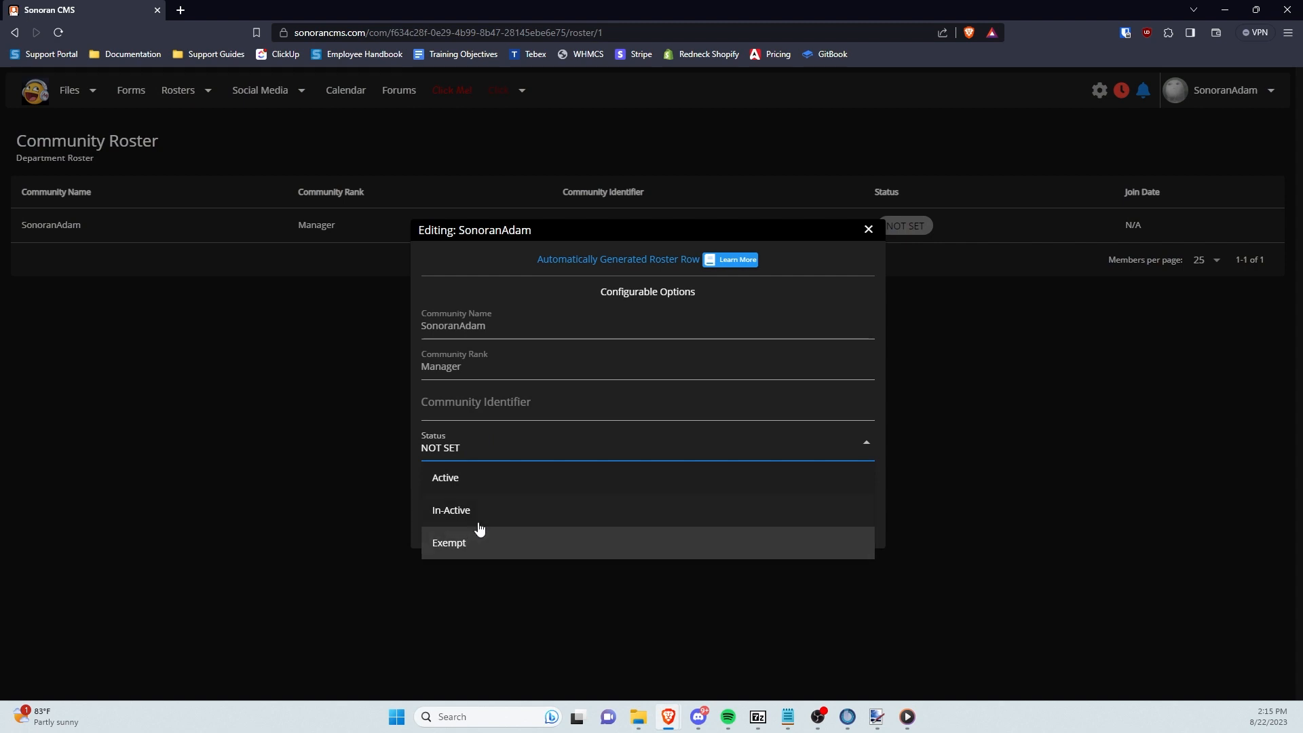
click(451, 509)
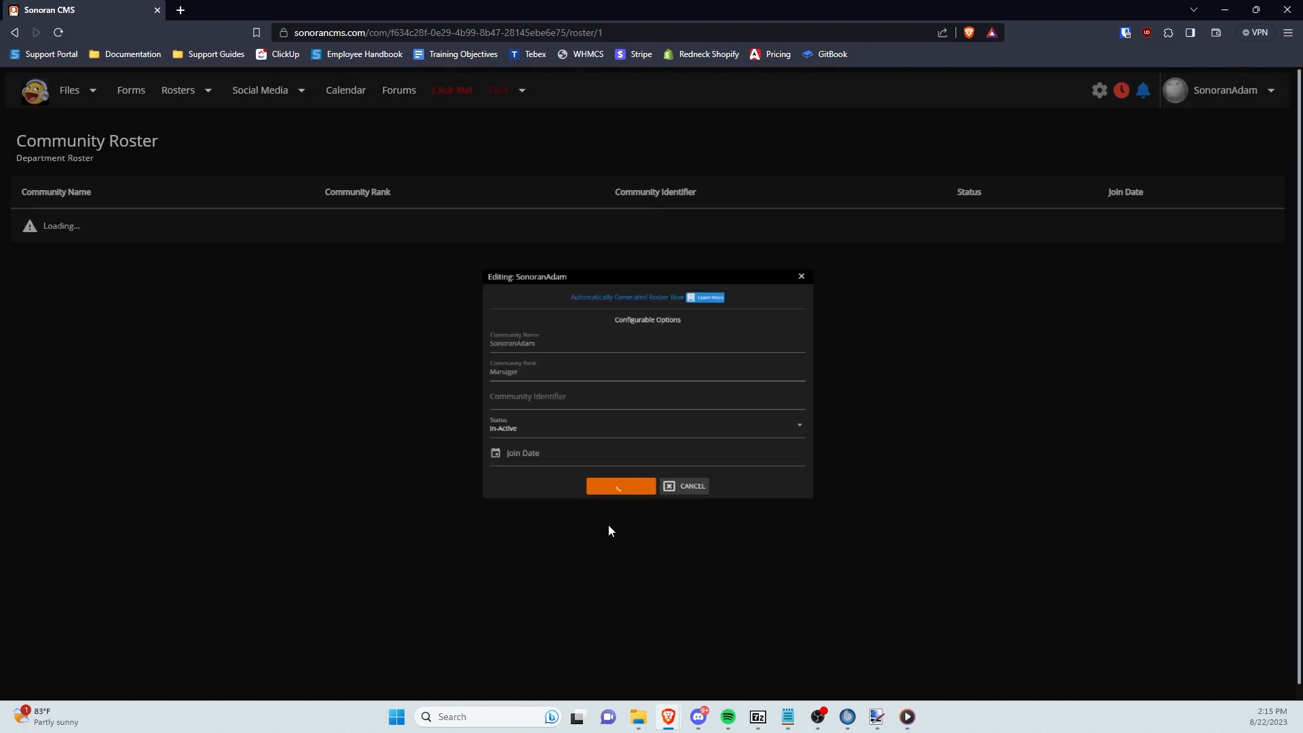
click(620, 486)
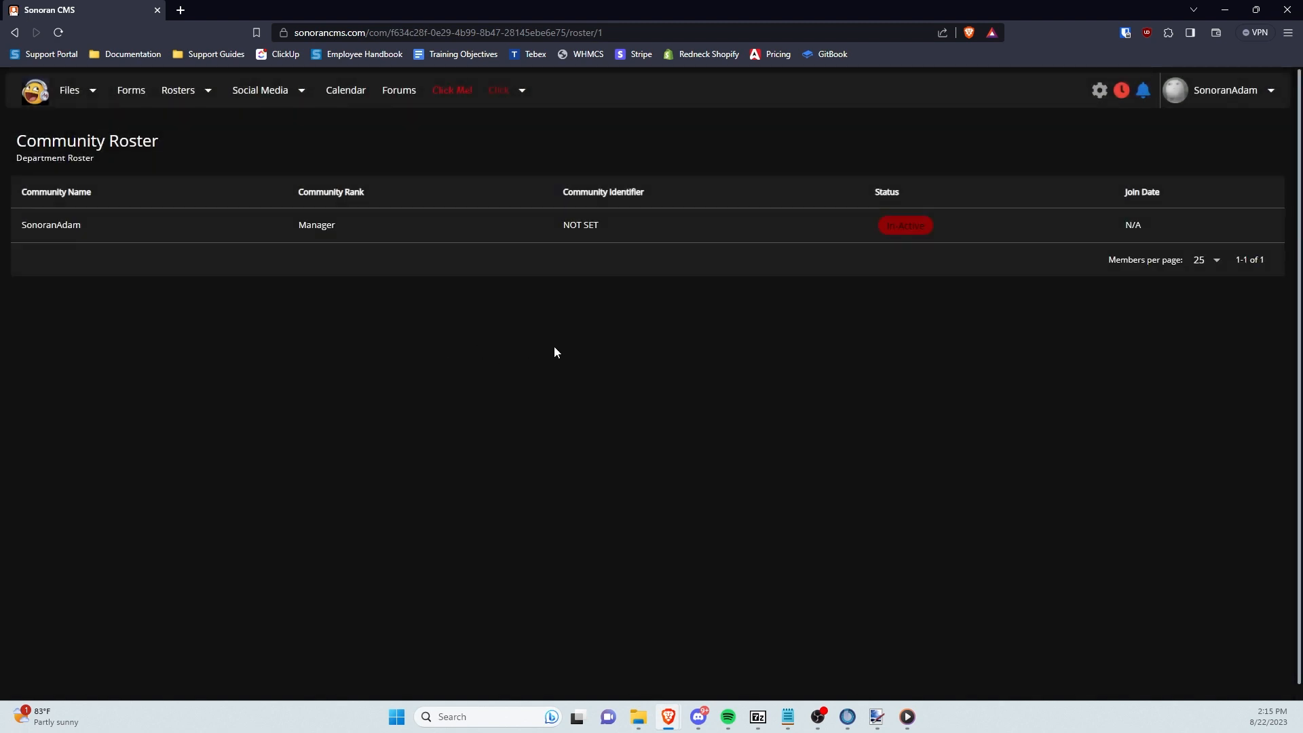
mouse_move(467, 353)
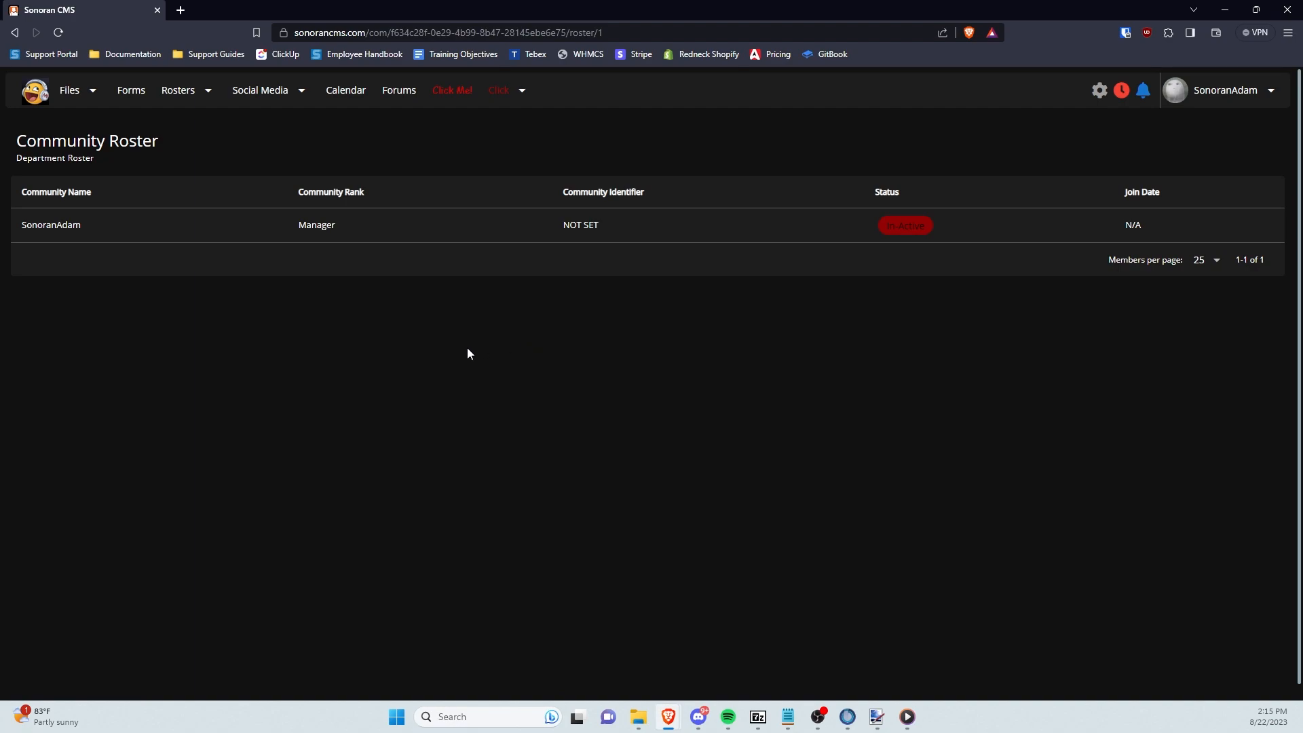